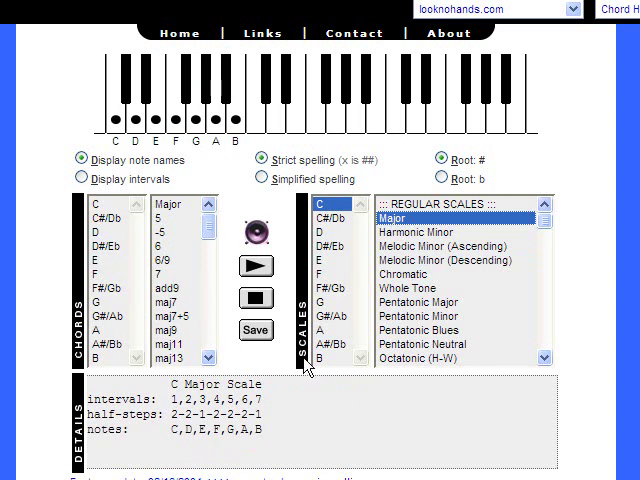
{"action": "mouse_move", "coordinate": [425, 330]}
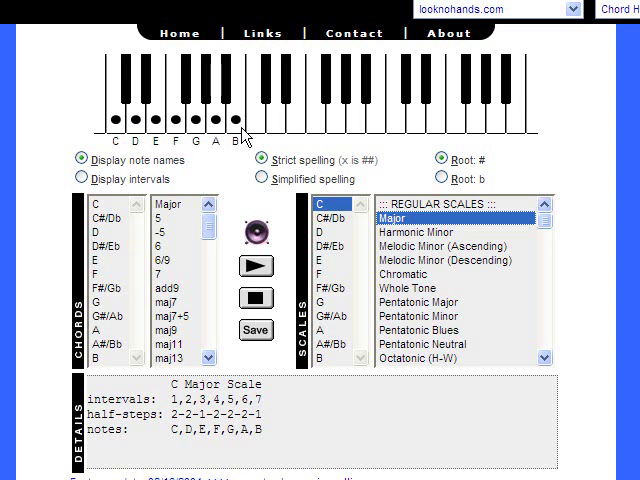
{"action": "mouse_move", "coordinate": [234, 140]}
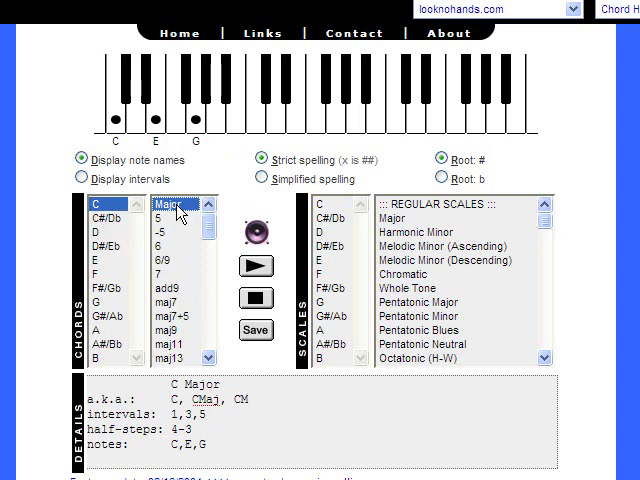
{"action": "mouse_move", "coordinate": [150, 165]}
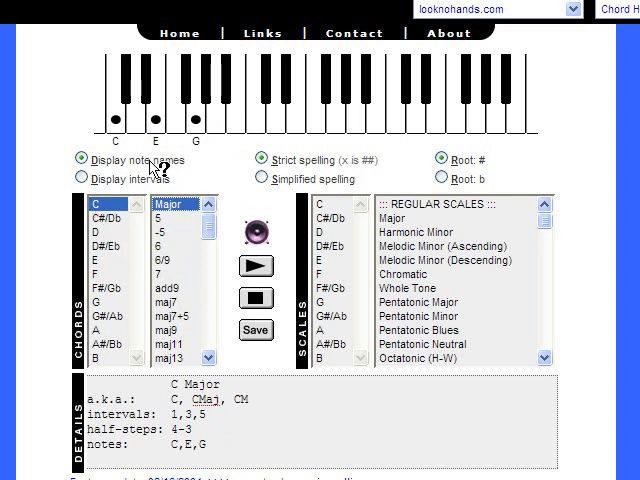
{"action": "mouse_move", "coordinate": [122, 160]}
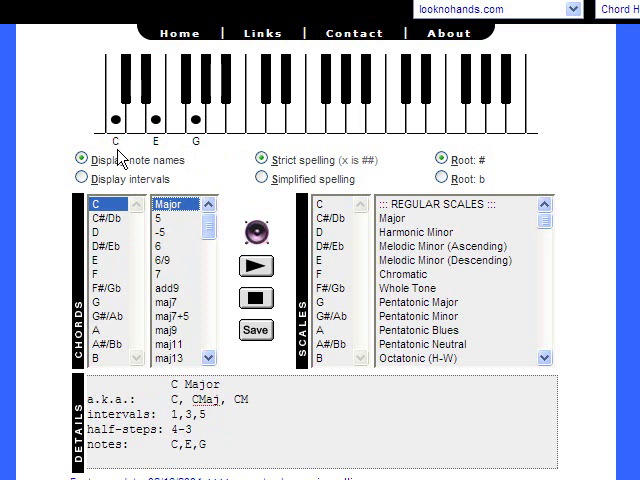
{"action": "mouse_move", "coordinate": [205, 161]}
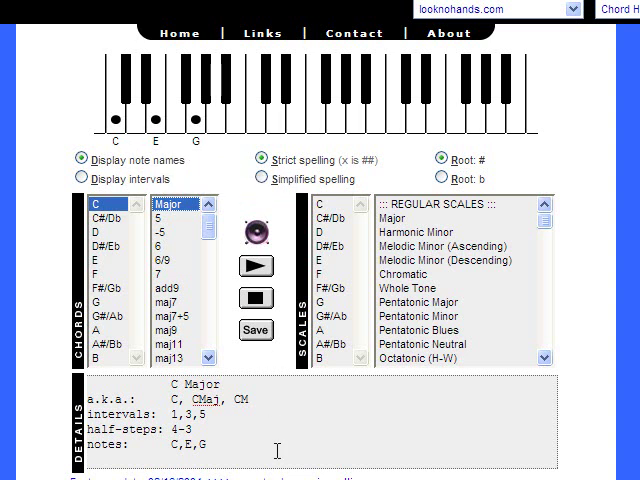
Choose the Major regular scale on root C to show notes C through B
{"action": "double_click", "coordinate": [167, 411]}
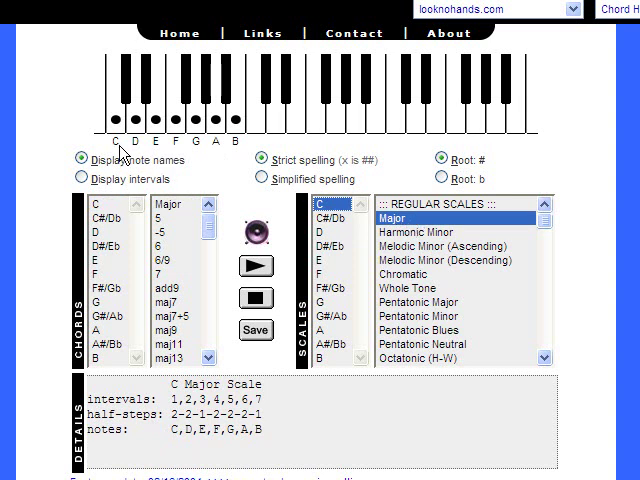
{"action": "mouse_move", "coordinate": [162, 157]}
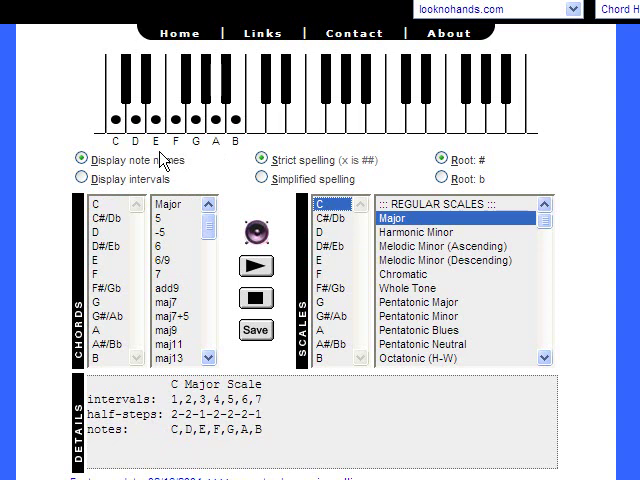
{"action": "mouse_move", "coordinate": [205, 161]}
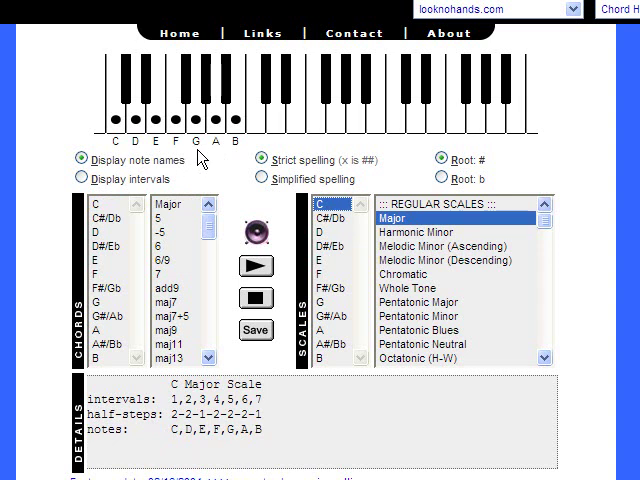
Select the Major chord type on root C to show C, E and G
{"action": "left_click", "coordinate": [180, 211]}
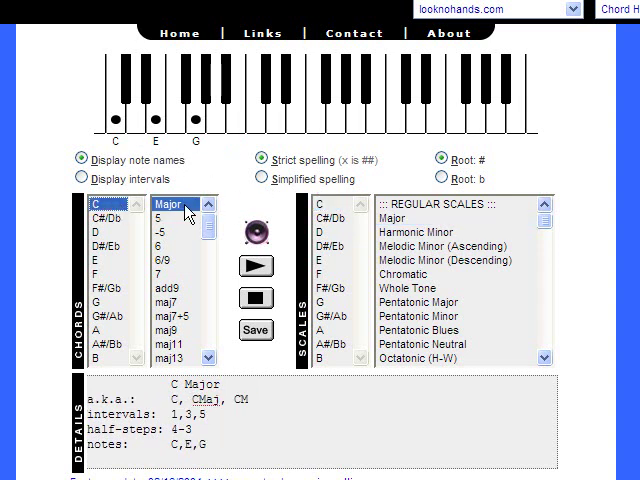
{"action": "mouse_move", "coordinate": [255, 448]}
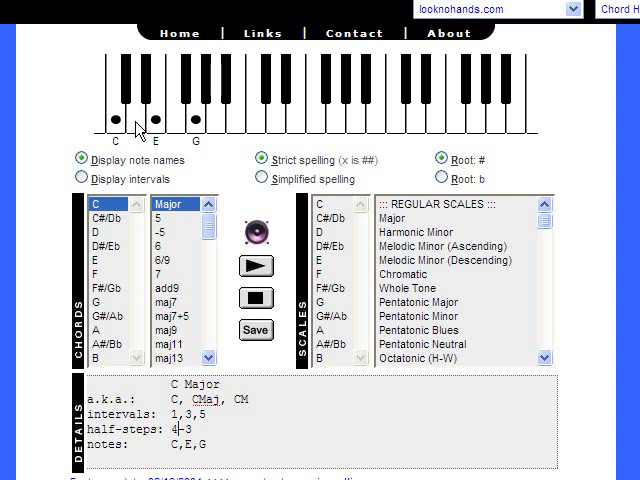
{"action": "mouse_move", "coordinate": [150, 108]}
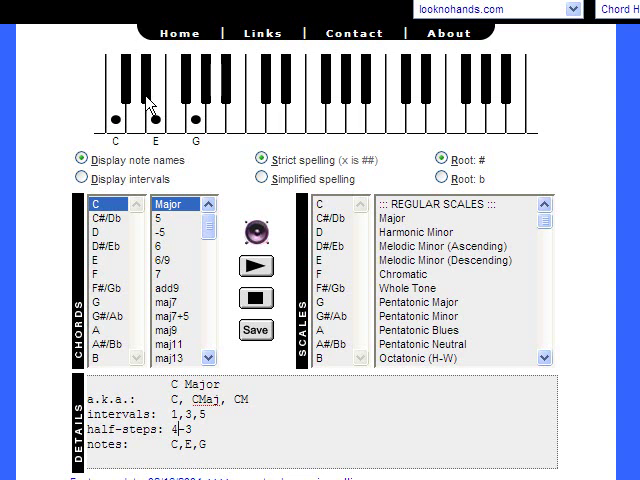
{"action": "mouse_move", "coordinate": [152, 128]}
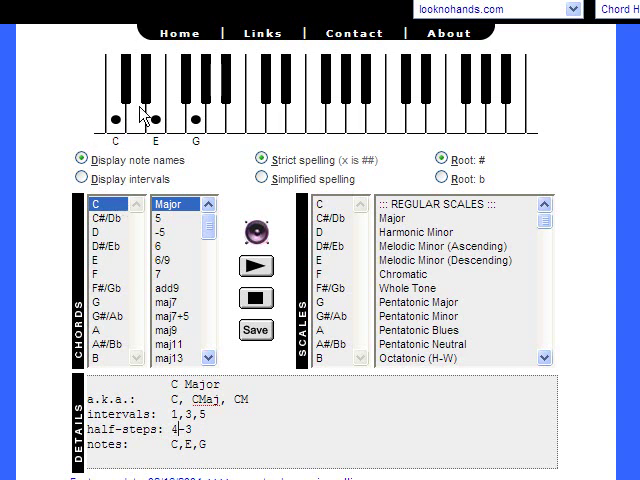
{"action": "mouse_move", "coordinate": [158, 120]}
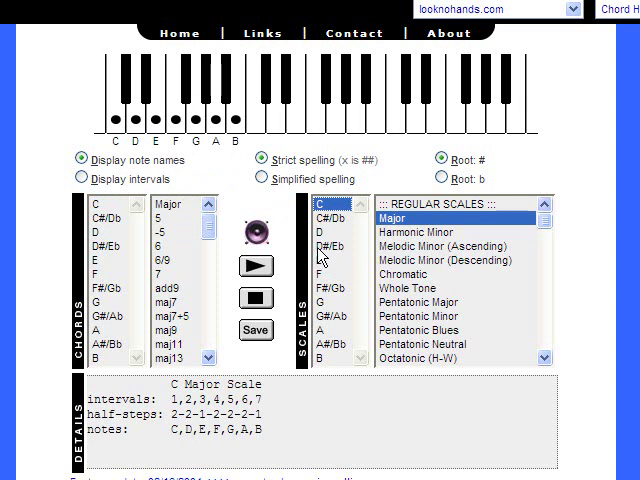
{"action": "mouse_move", "coordinate": [333, 268]}
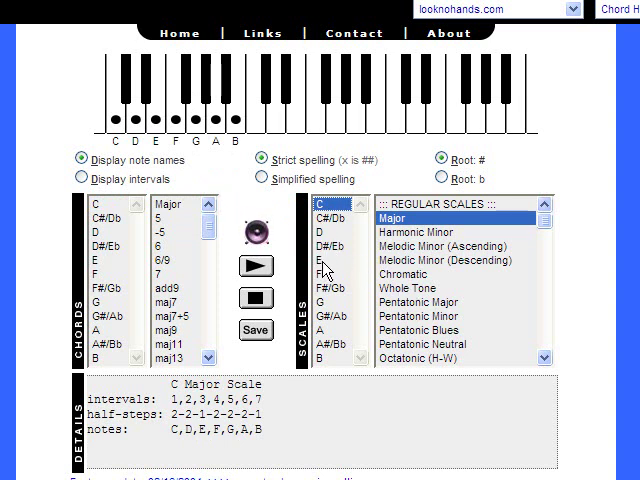
Set the major scale's root to E, showing E, F#, G#, A, B, C#, D#
{"action": "left_click", "coordinate": [320, 274]}
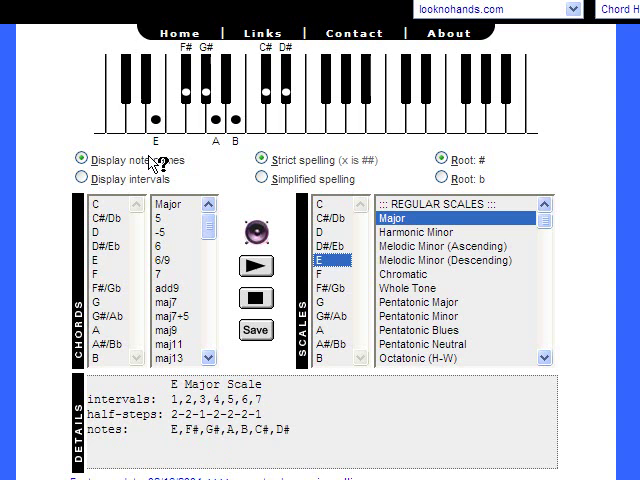
{"action": "mouse_move", "coordinate": [205, 161]}
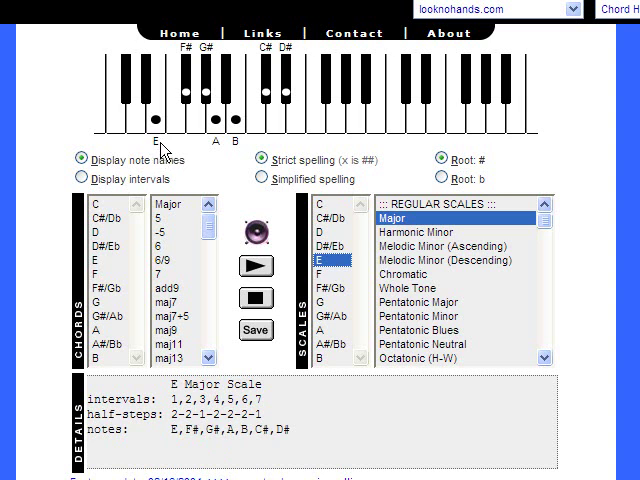
{"action": "mouse_move", "coordinate": [173, 140]}
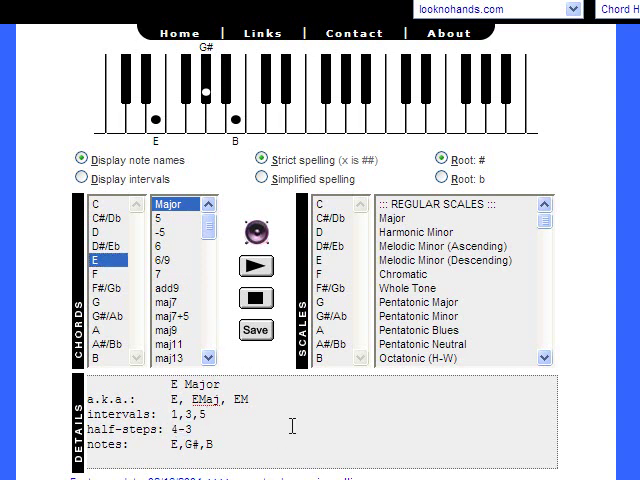
{"action": "mouse_move", "coordinate": [307, 380]}
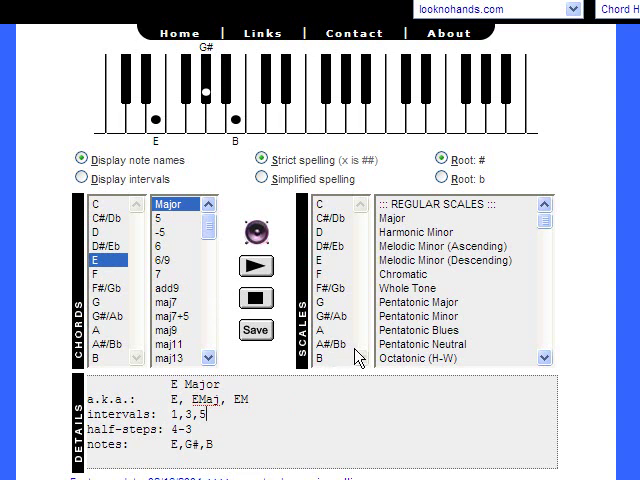
{"action": "mouse_move", "coordinate": [336, 343]}
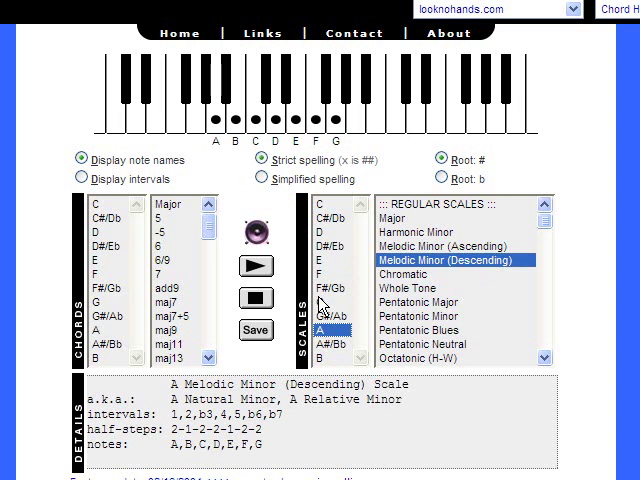
{"action": "mouse_move", "coordinate": [333, 331]}
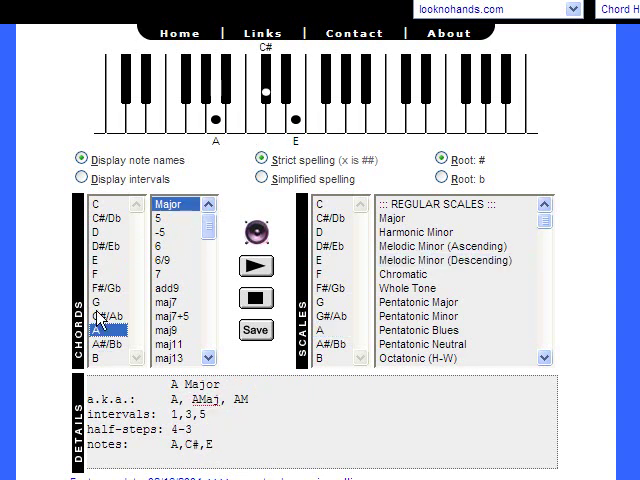
Change the chord type on root A to 'm', showing A, C and E
{"action": "scroll", "scroll_direction": "down", "scroll_amount": 3}
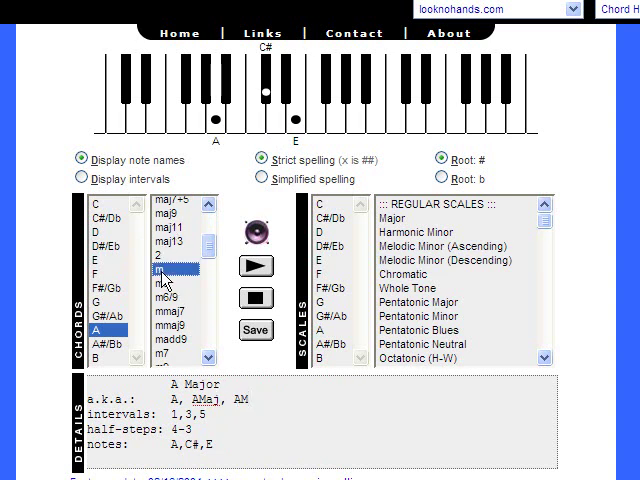
{"action": "left_click", "coordinate": [165, 270]}
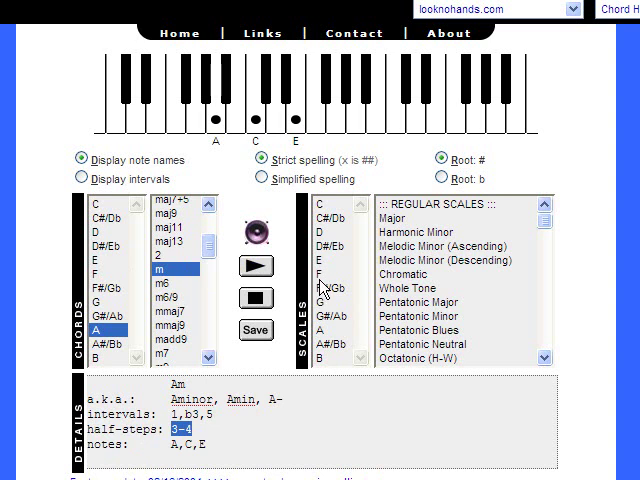
Redisplay the A Melodic Minor (Descending) scale, notes A through G
{"action": "left_click", "coordinate": [448, 259]}
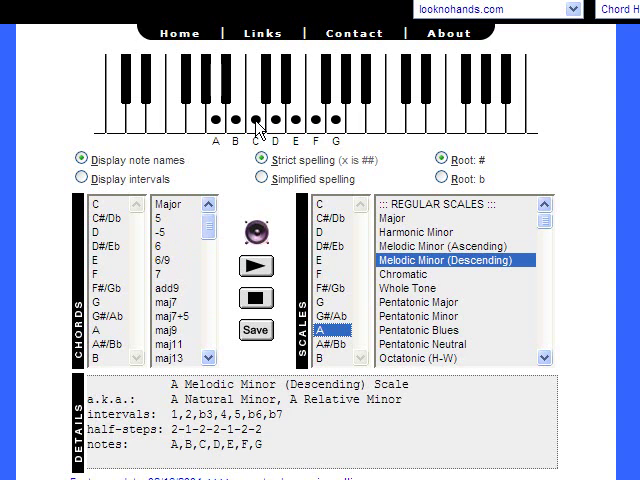
{"action": "mouse_move", "coordinate": [278, 120]}
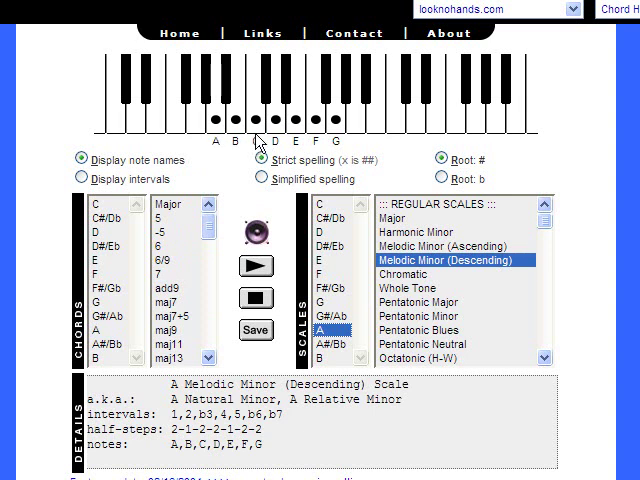
Select the 'm' chord type again to redisplay A, C and E
{"action": "left_click", "coordinate": [100, 330]}
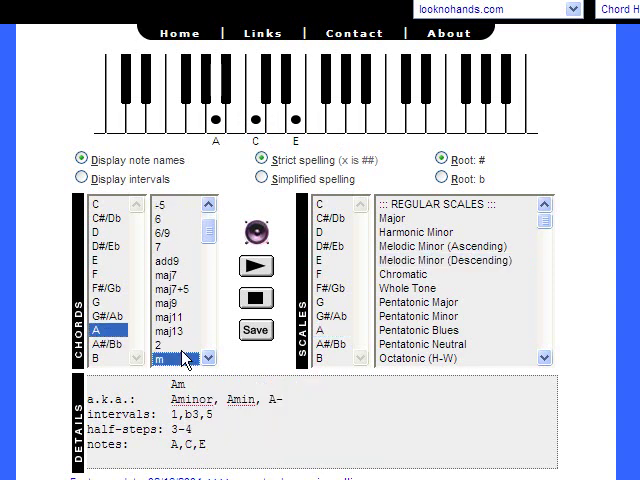
{"action": "mouse_move", "coordinate": [283, 162]}
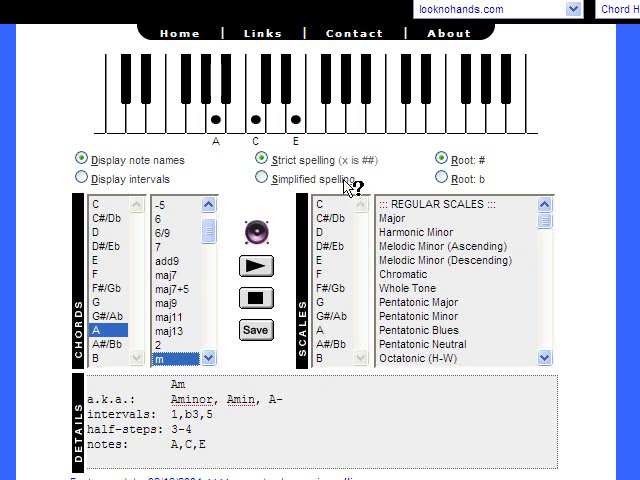
{"action": "mouse_move", "coordinate": [227, 437]}
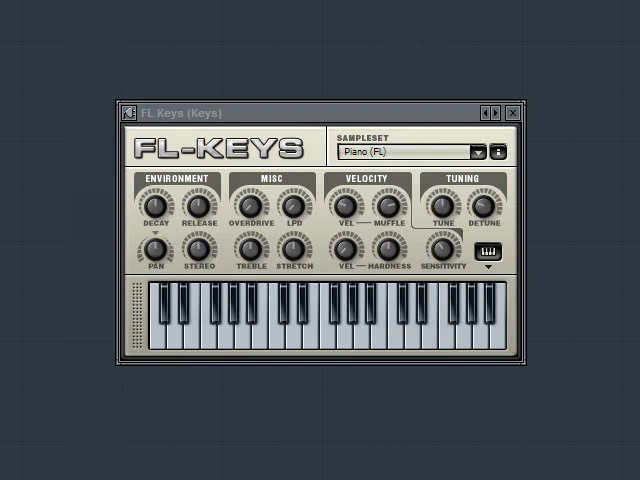
{"action": "mouse_move", "coordinate": [414, 127]}
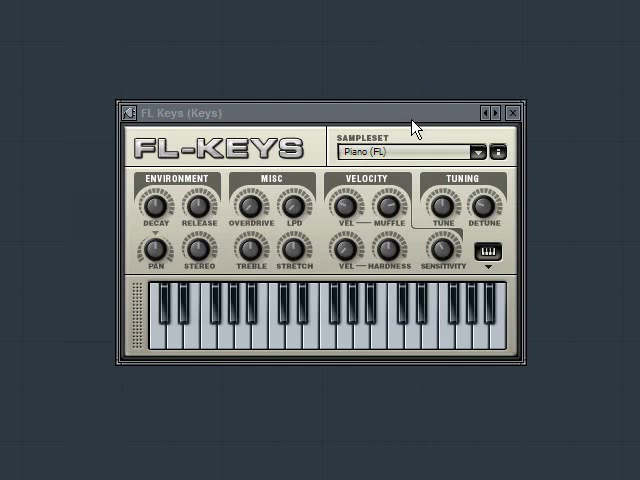
{"action": "mouse_move", "coordinate": [419, 127]}
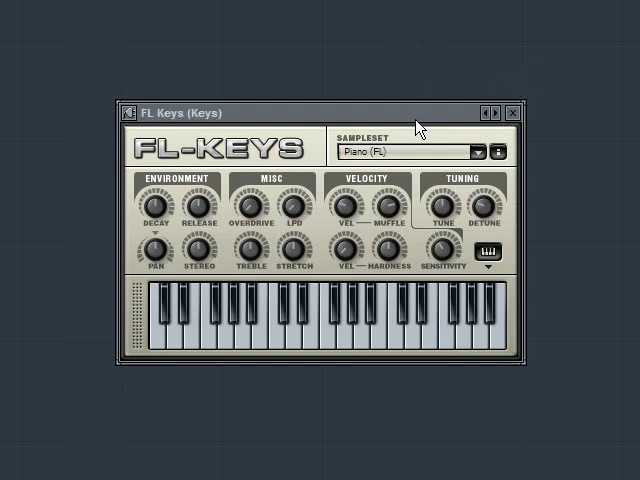
{"action": "mouse_move", "coordinate": [473, 290]}
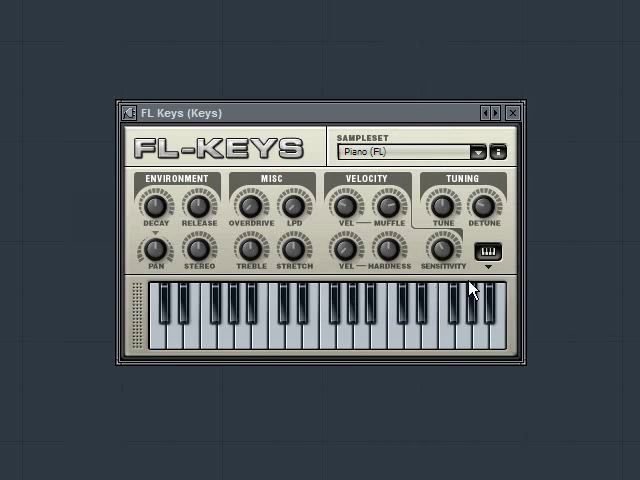